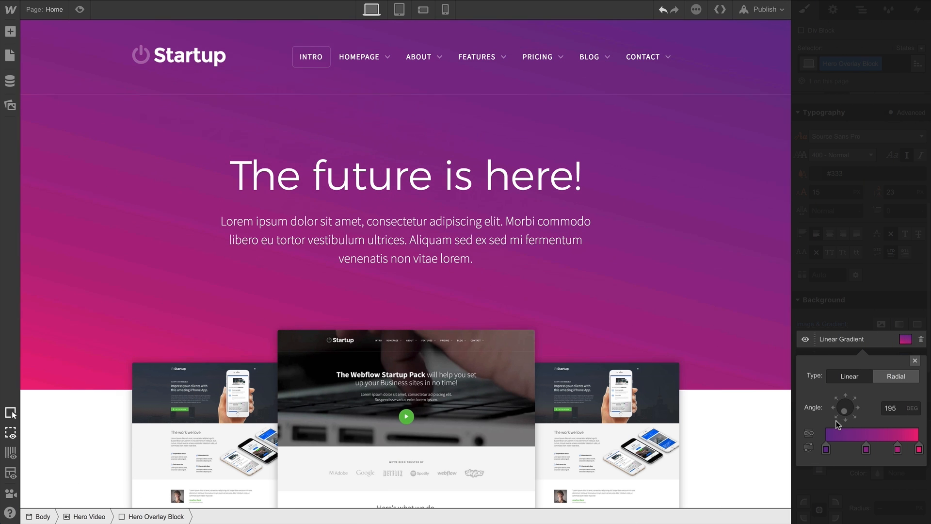
Switch from the Home page to the About 5 page with the laptop-on-desk hero photo
left_click(848, 450)
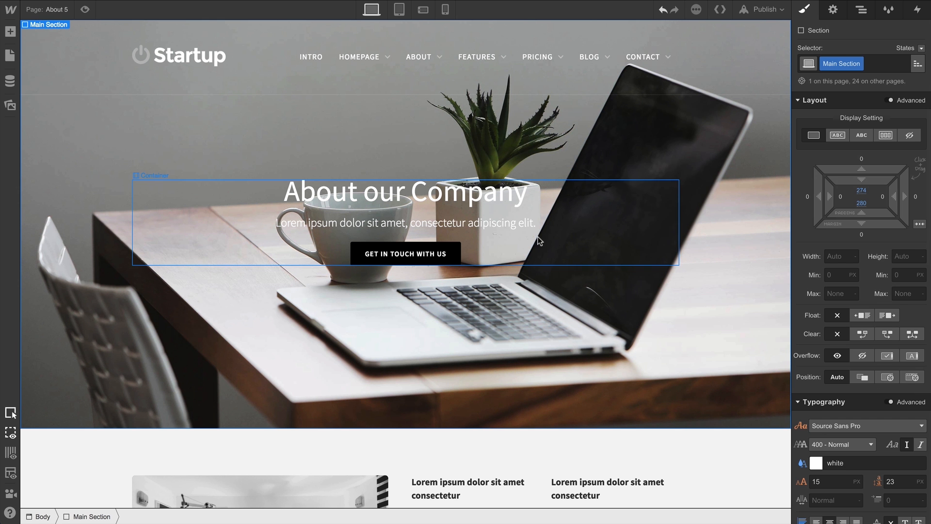
Select Main Section and reveal its Background settings holding Photo-5.jpg
left_click(151, 176)
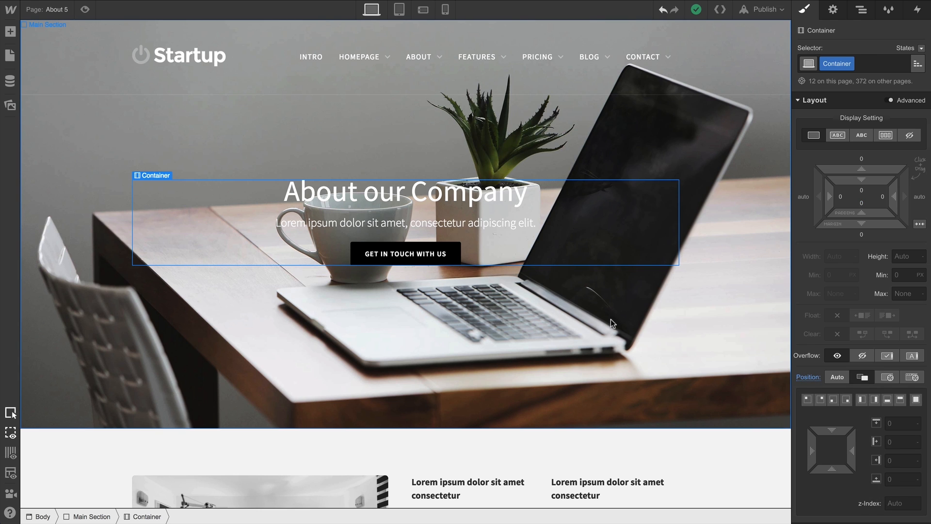
left_click(45, 24)
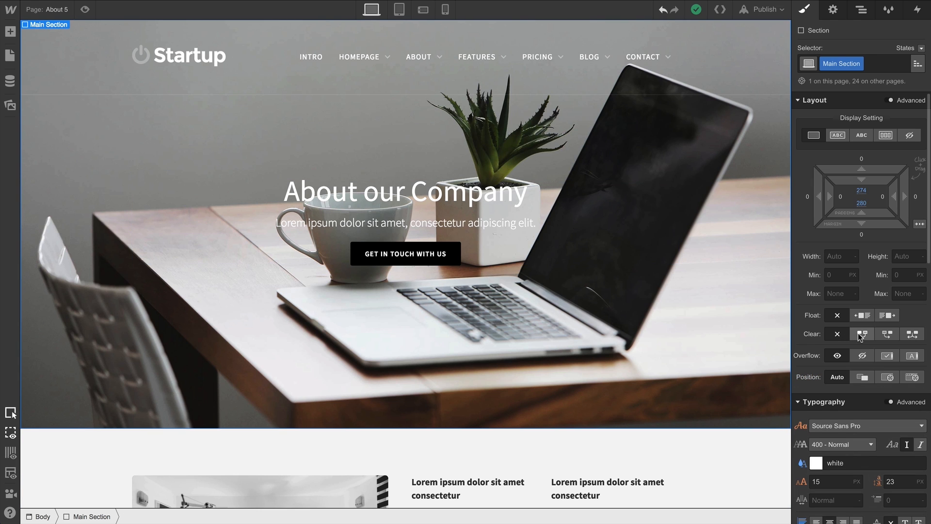
scroll("down", 3)
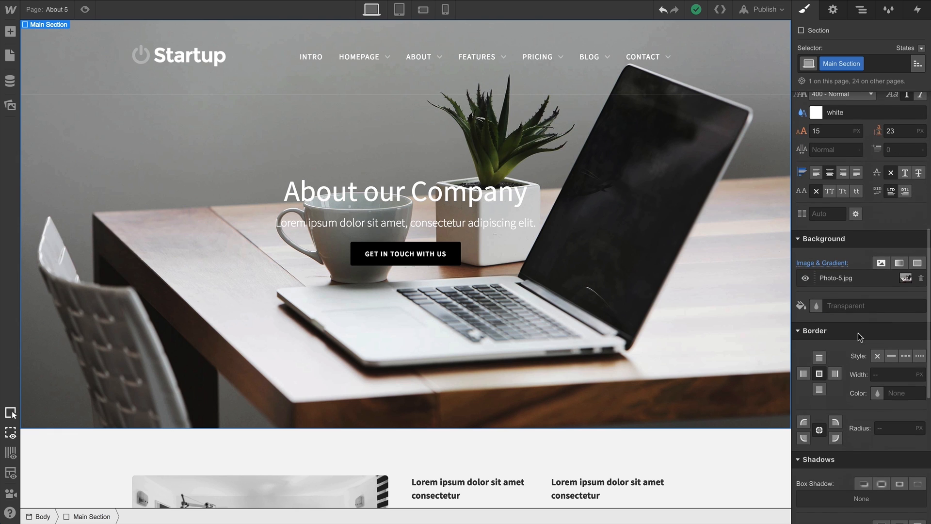
Add a black-to-white linear gradient over the photo and set its angle to 47 degrees
left_click(900, 263)
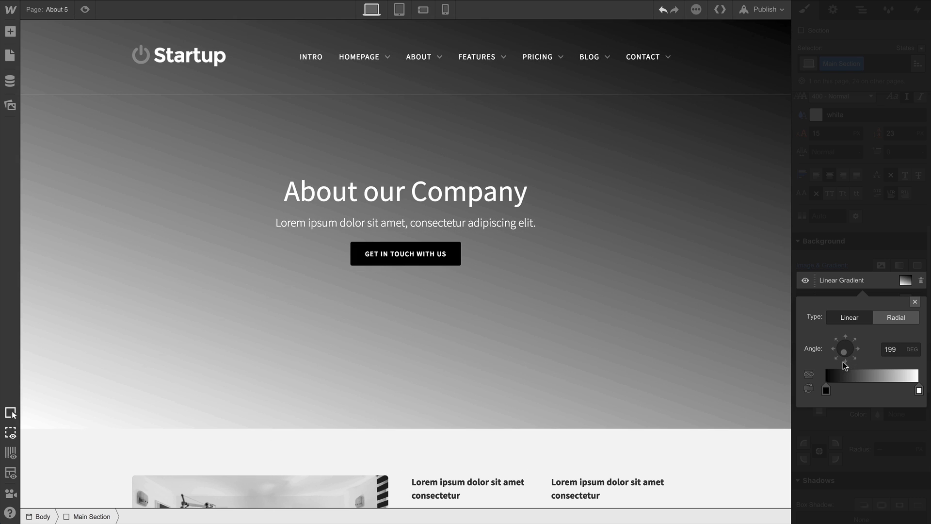
triple_click(889, 349)
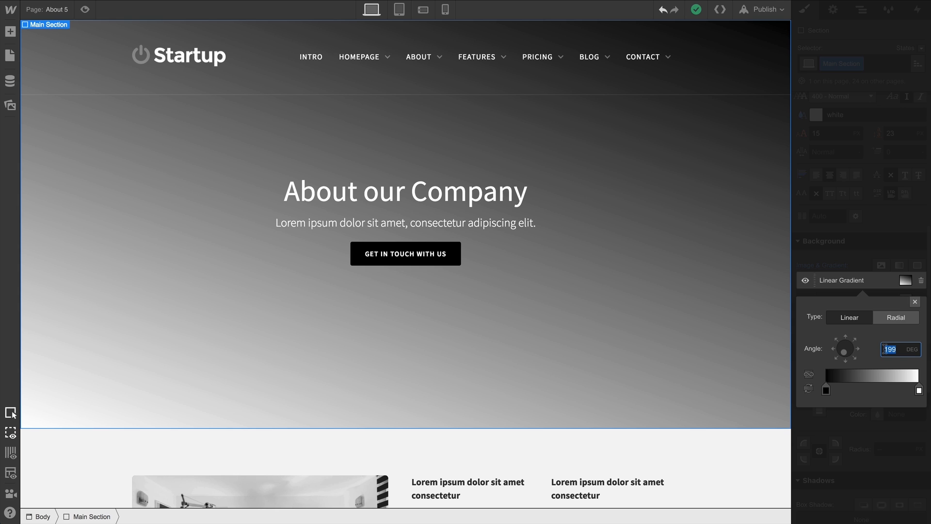
type("47")
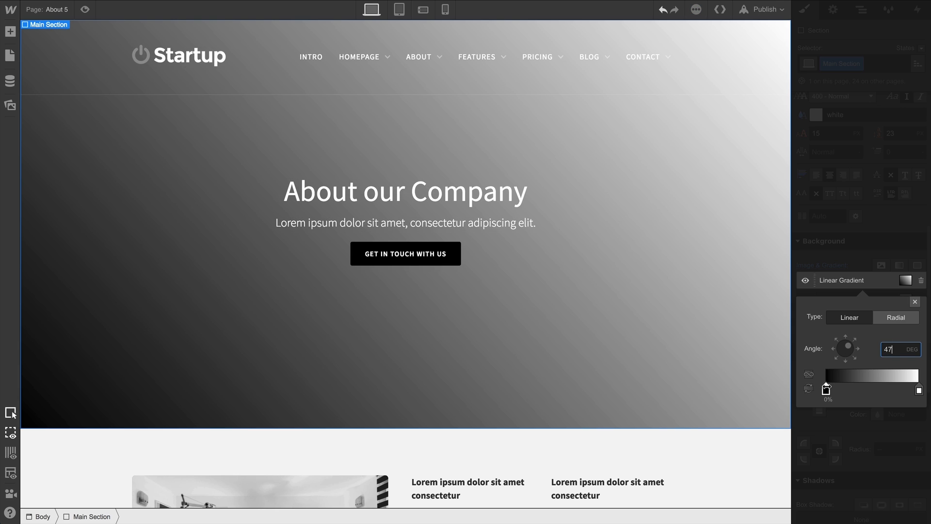
Recolour the gradient's first stop to translucent white so the photo shows through
left_click(826, 389)
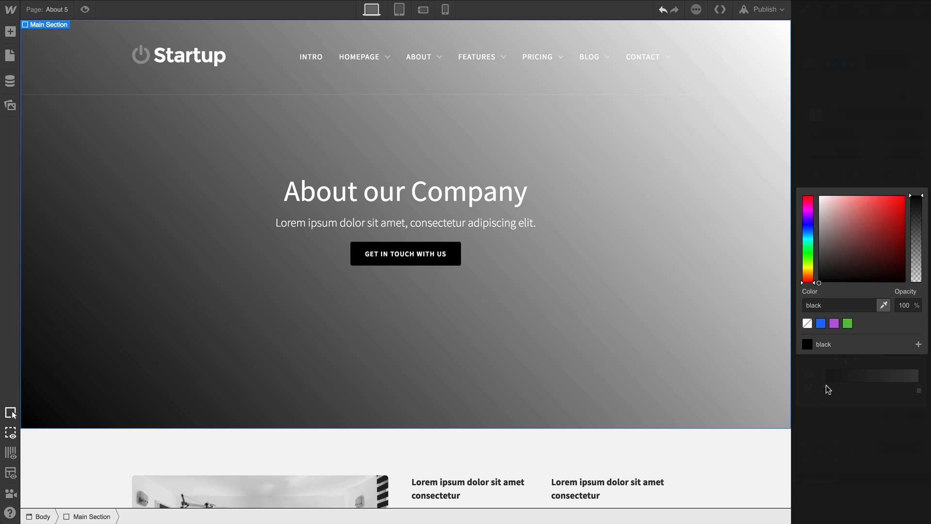
left_click(835, 241)
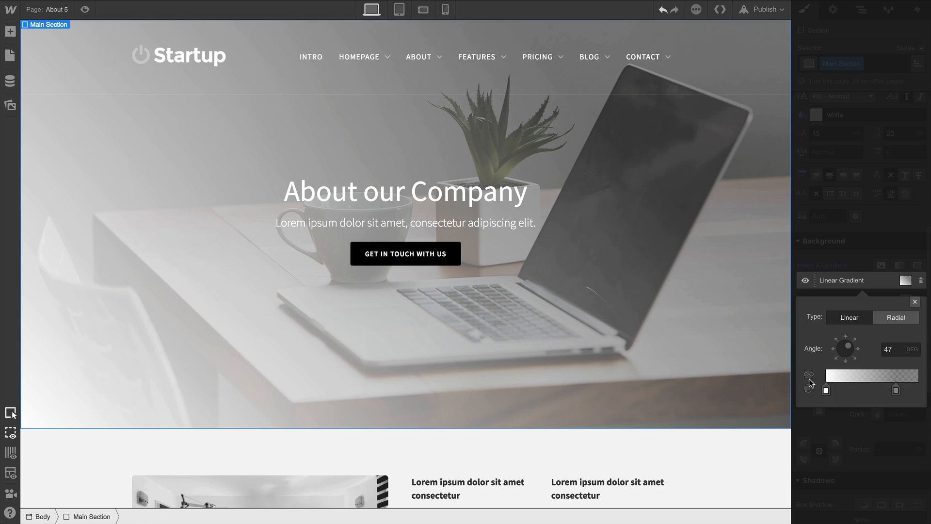
left_click(809, 375)
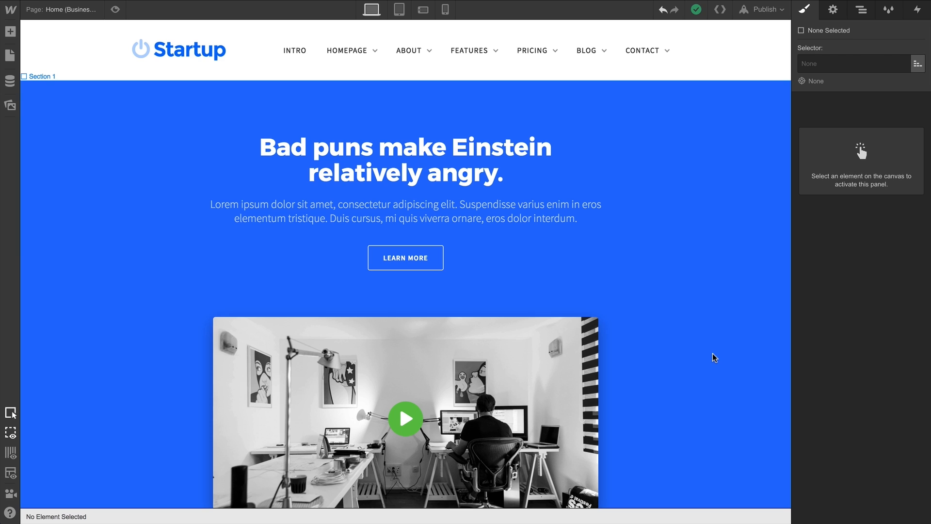
Give Section 1 a black-to-white gradient background and make it radial
left_click(39, 75)
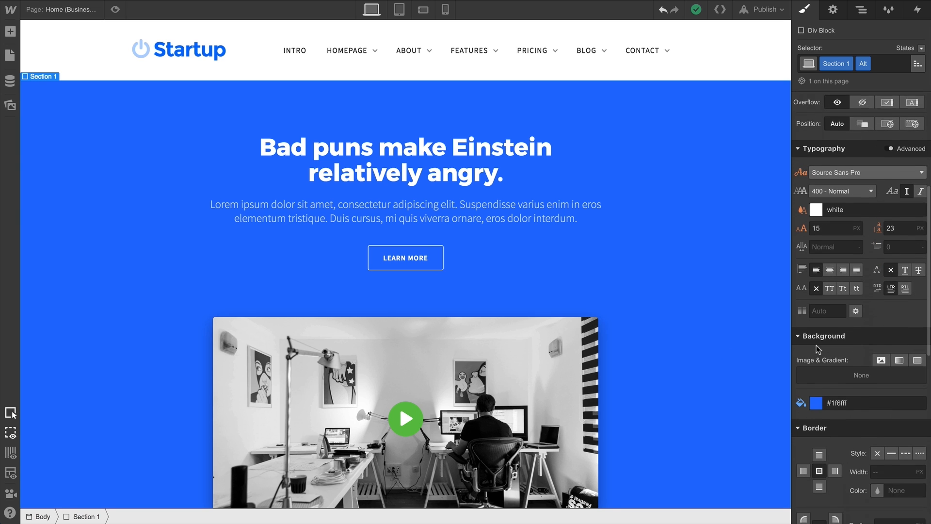
left_click(898, 361)
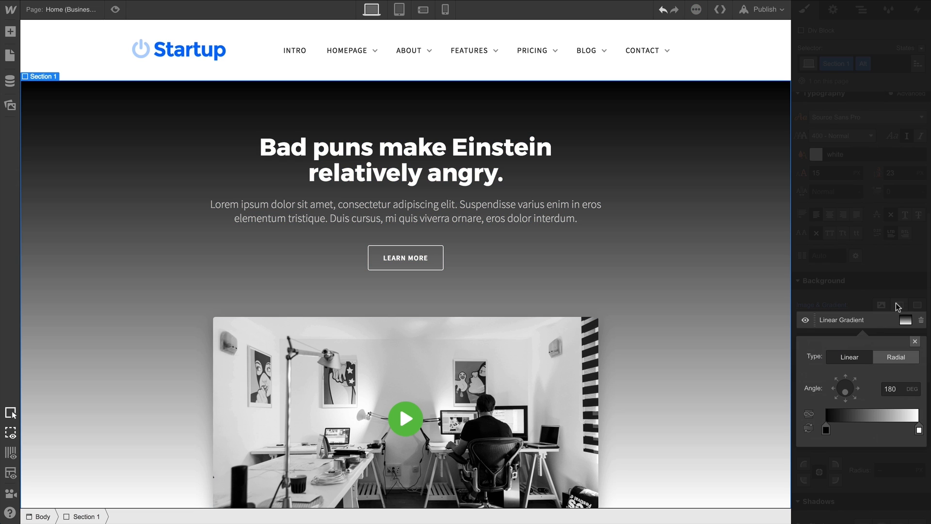
left_click(895, 357)
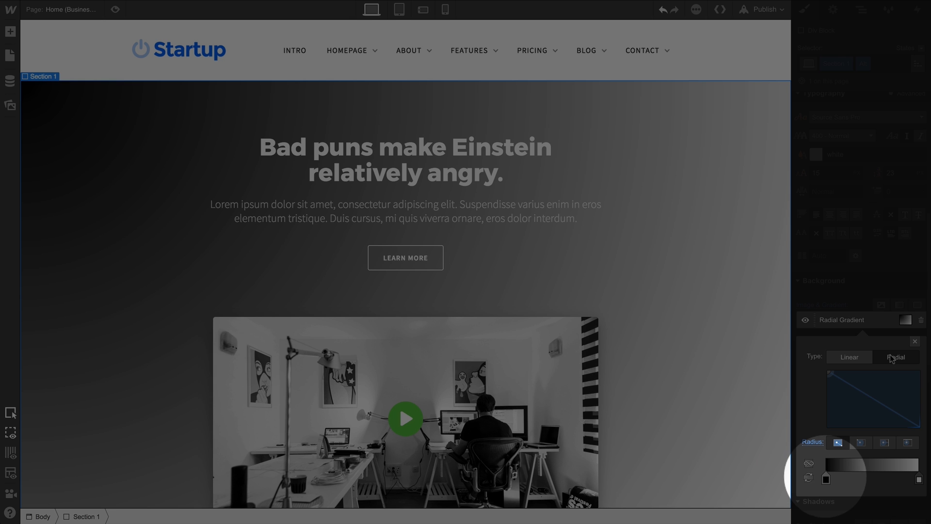
left_click(849, 357)
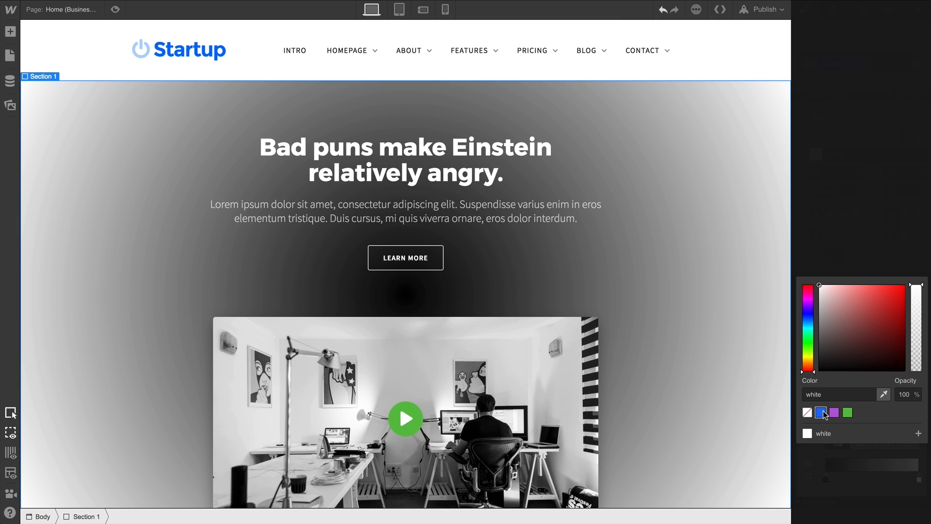
Colour the radial gradient stop blue and set the gradient to repeat
left_click(821, 412)
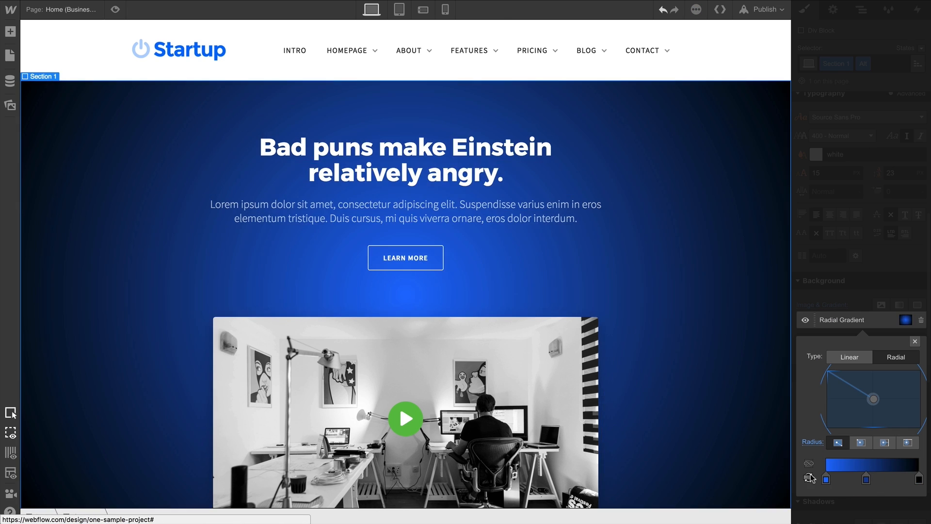
left_click(808, 478)
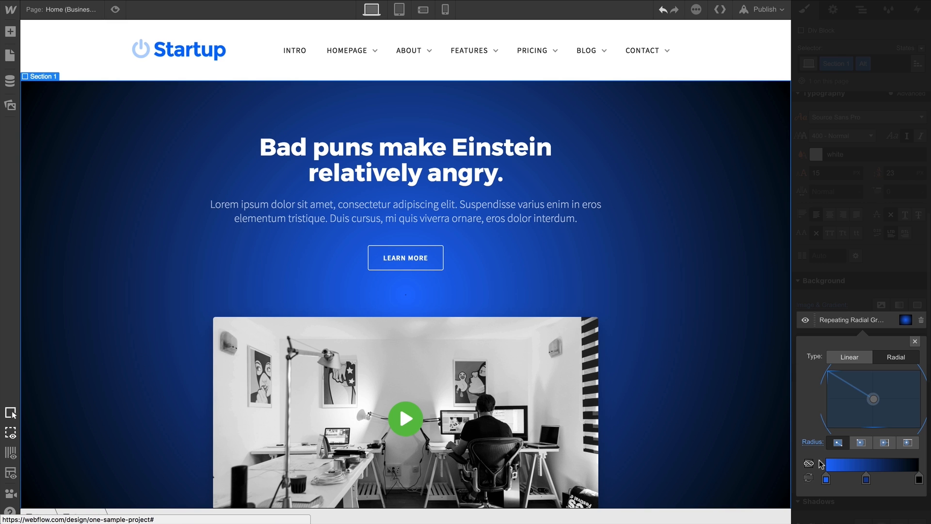